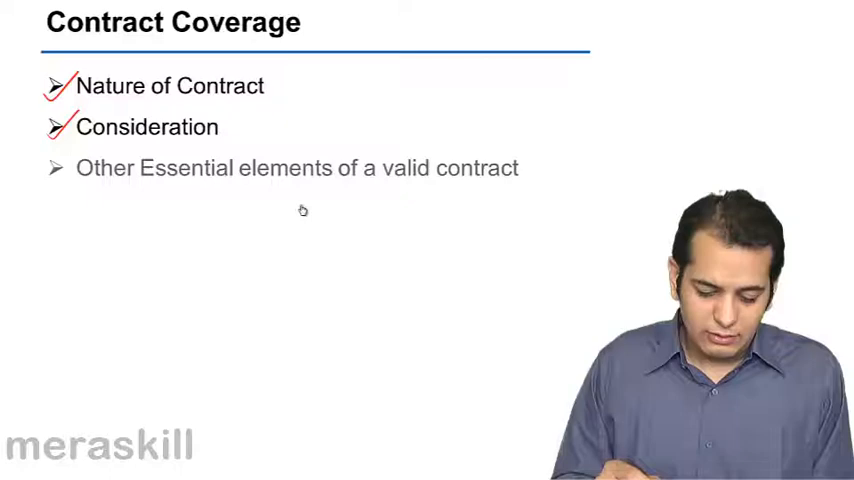
left_click(58, 168)
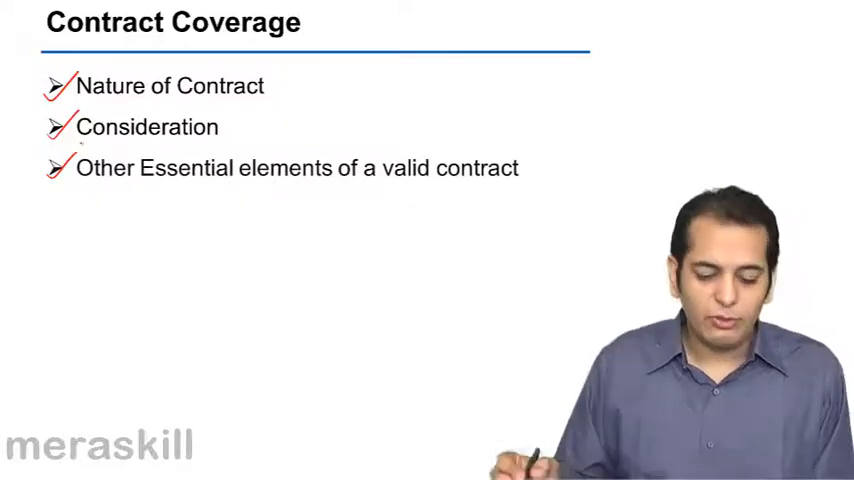